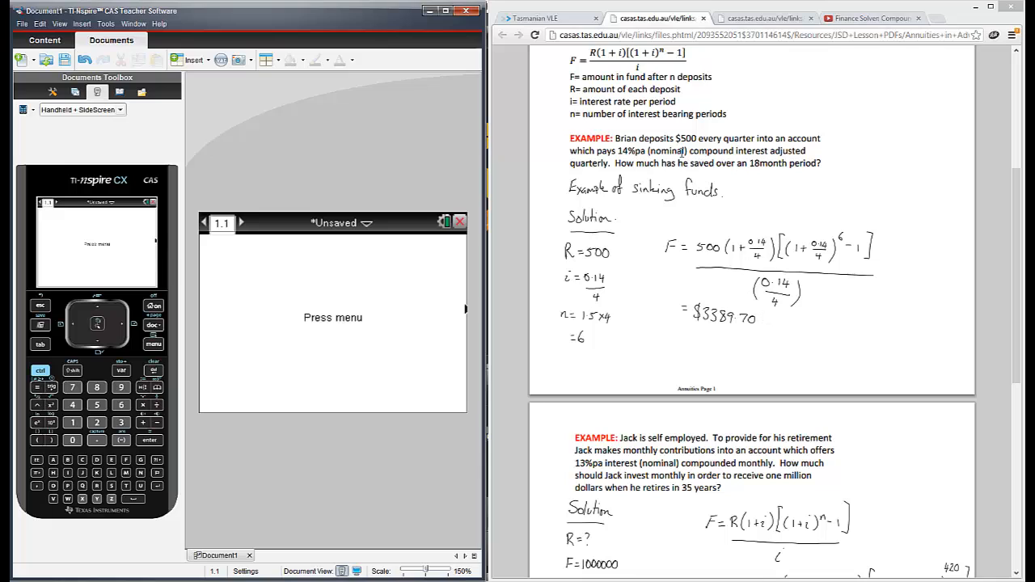
{"action": "mouse_move", "coordinate": [720, 221]}
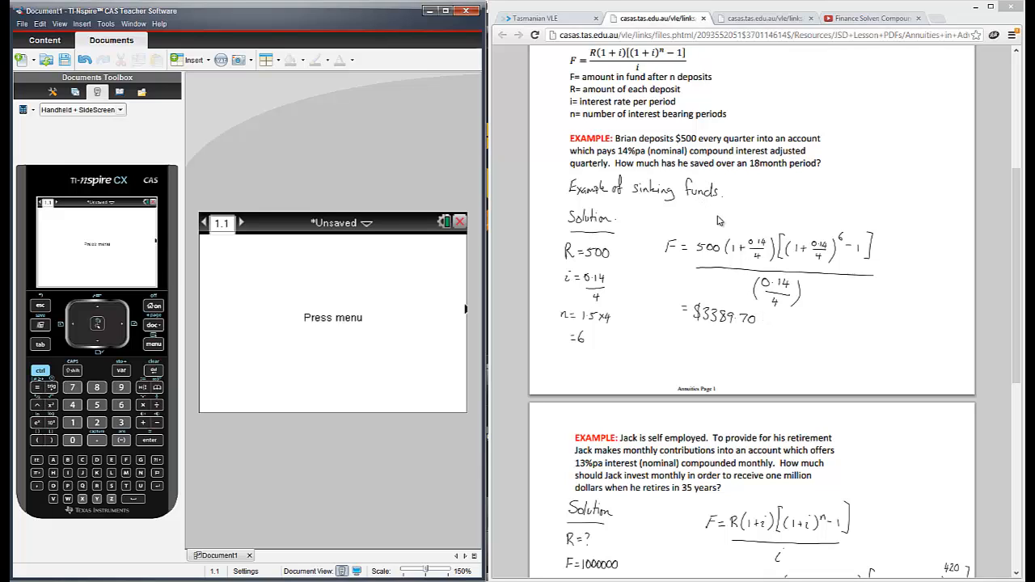
{"action": "mouse_move", "coordinate": [318, 526]}
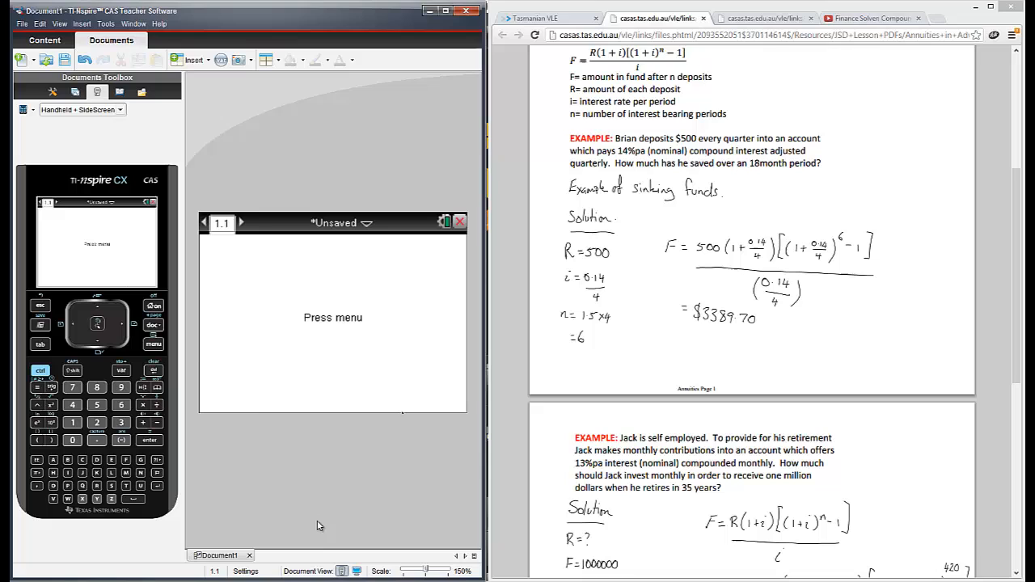
{"action": "mouse_move", "coordinate": [201, 356]}
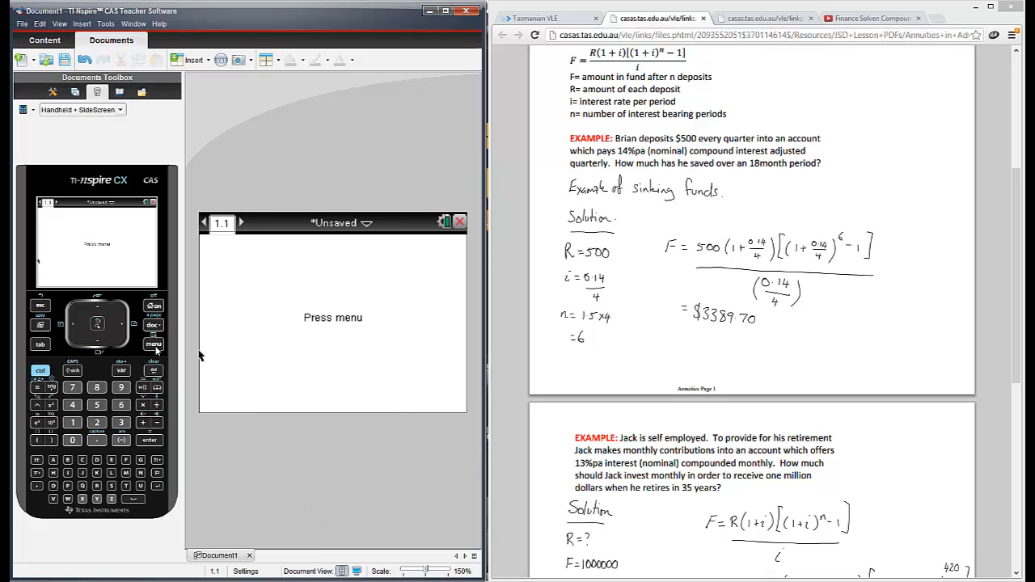
Step: Add a Calculator page and launch the Finance Solver from the Finance menu
{"action": "left_click", "coordinate": [153, 345]}
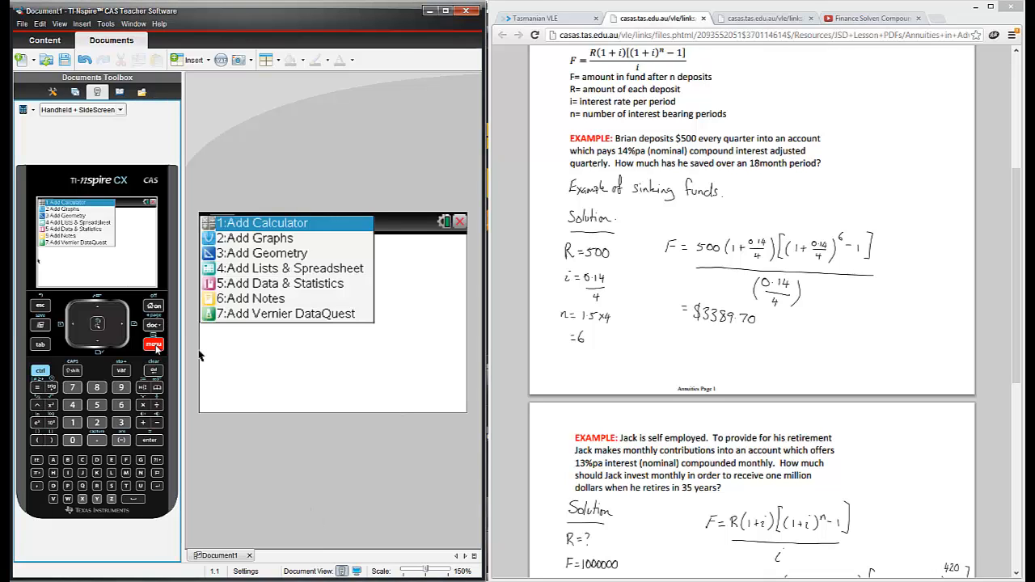
{"action": "left_click", "coordinate": [263, 223]}
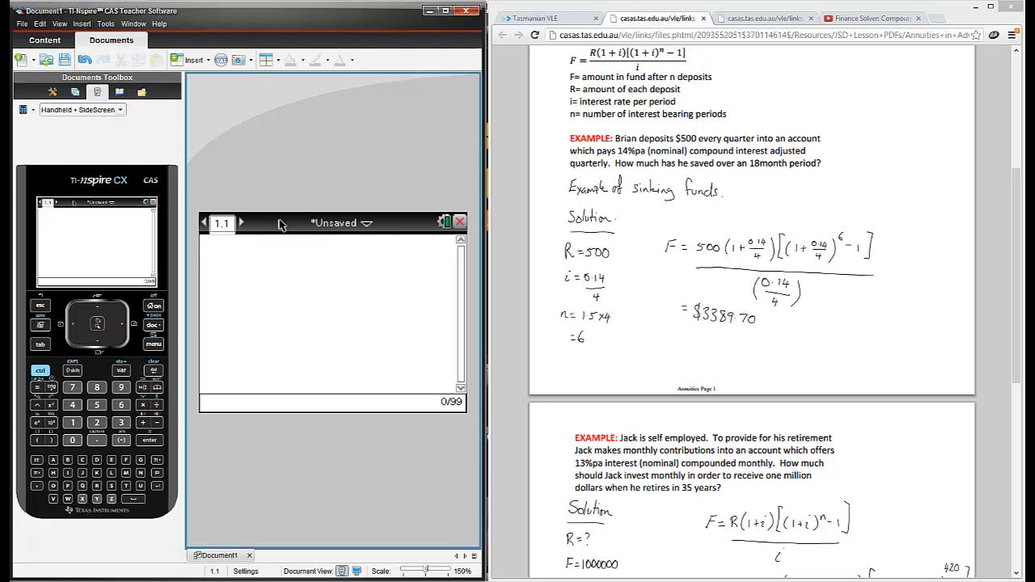
{"action": "left_click", "coordinate": [153, 344]}
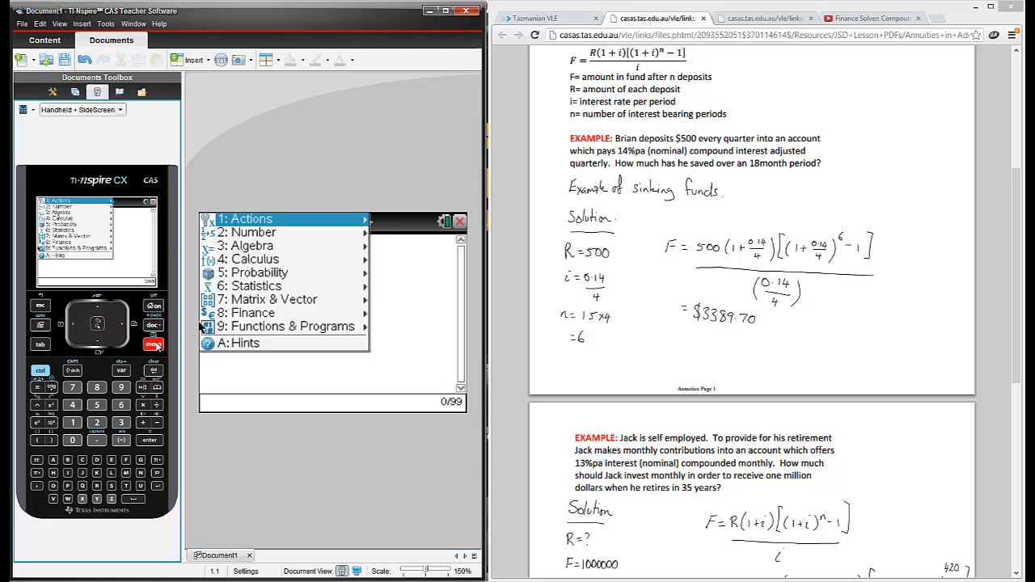
{"action": "left_click", "coordinate": [252, 313]}
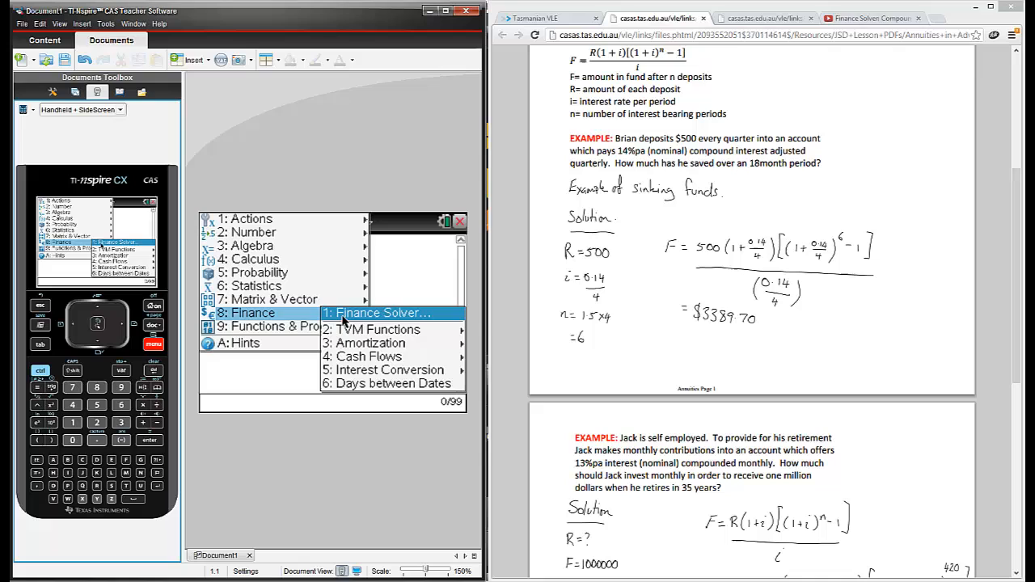
{"action": "left_click", "coordinate": [374, 313]}
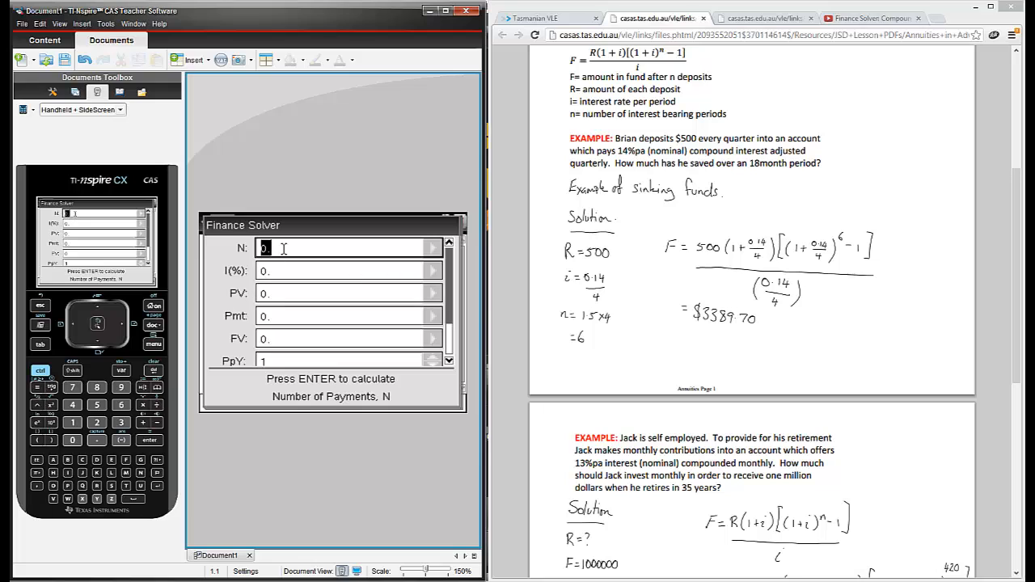
Step: Enter the first annuity values: N 6, I(%) 14, Pmt -500, PpY and CpY 4
{"action": "type", "text": "0."}
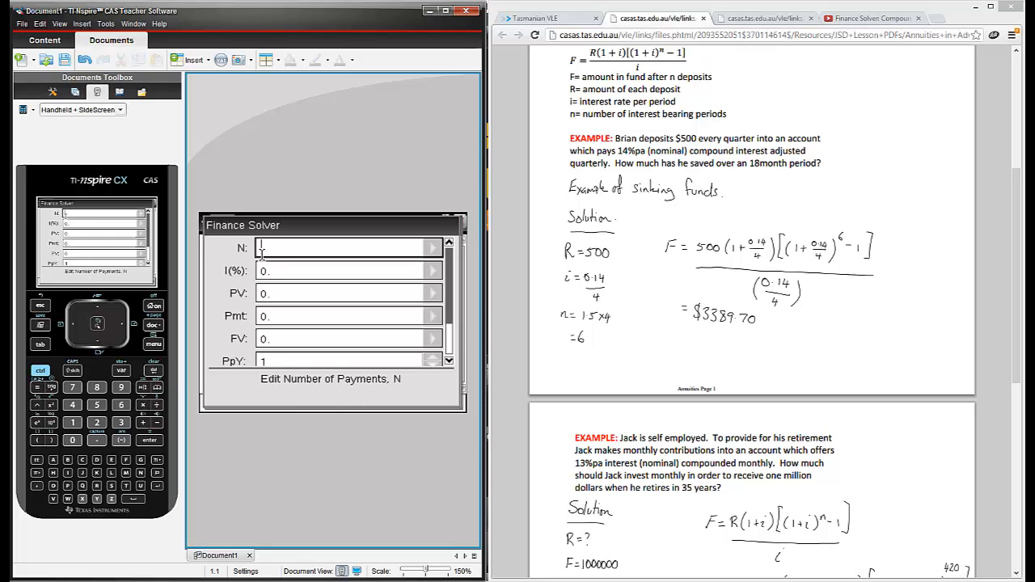
{"action": "left_click", "coordinate": [121, 405]}
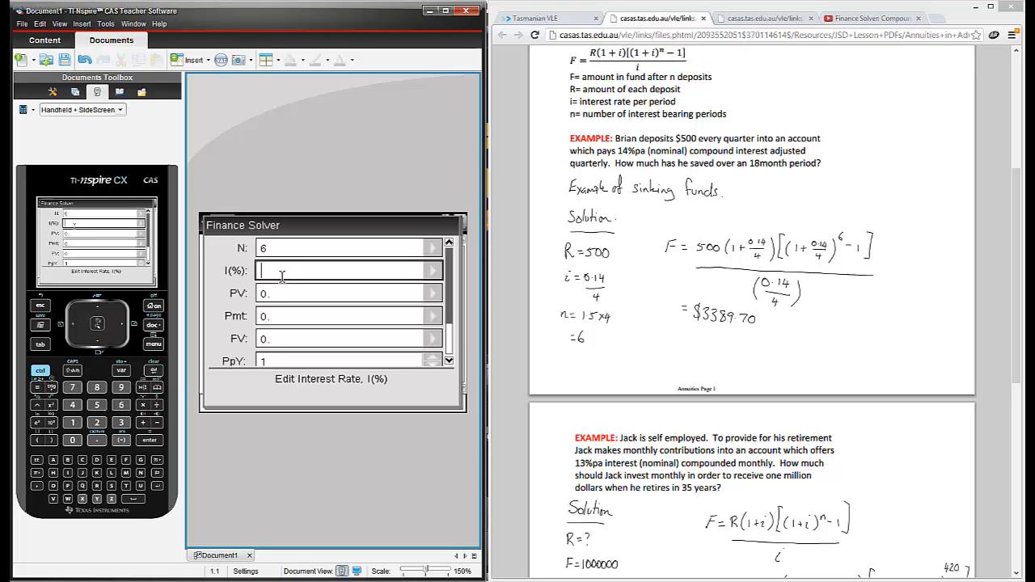
{"action": "type", "text": "14"}
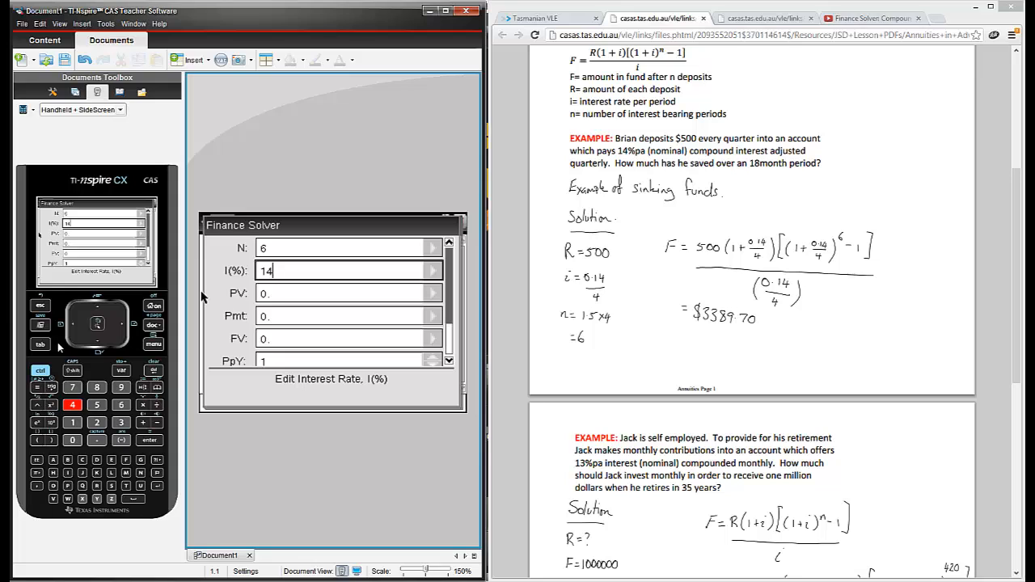
{"action": "key", "text": "tab"}
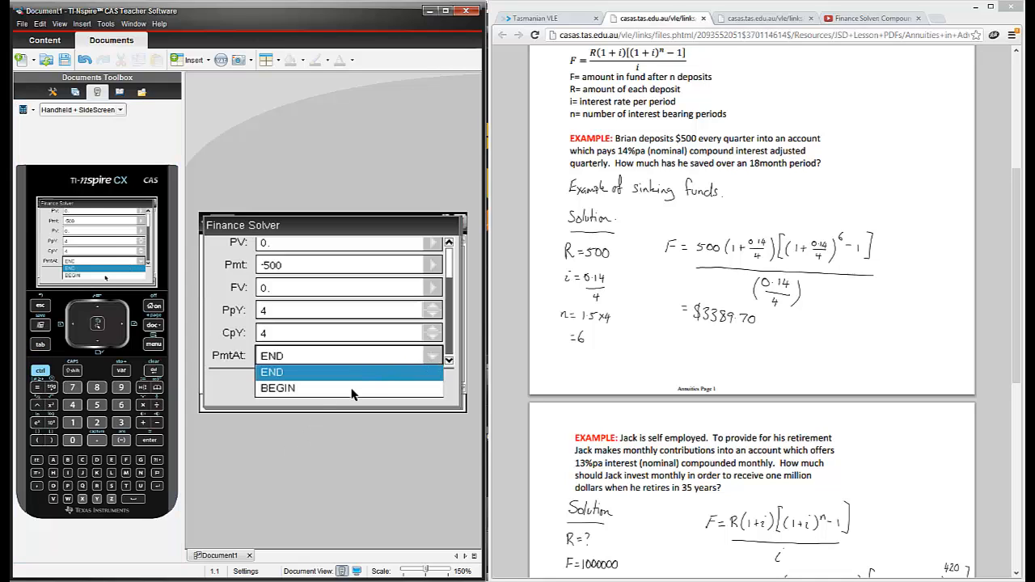
{"action": "left_click", "coordinate": [278, 388]}
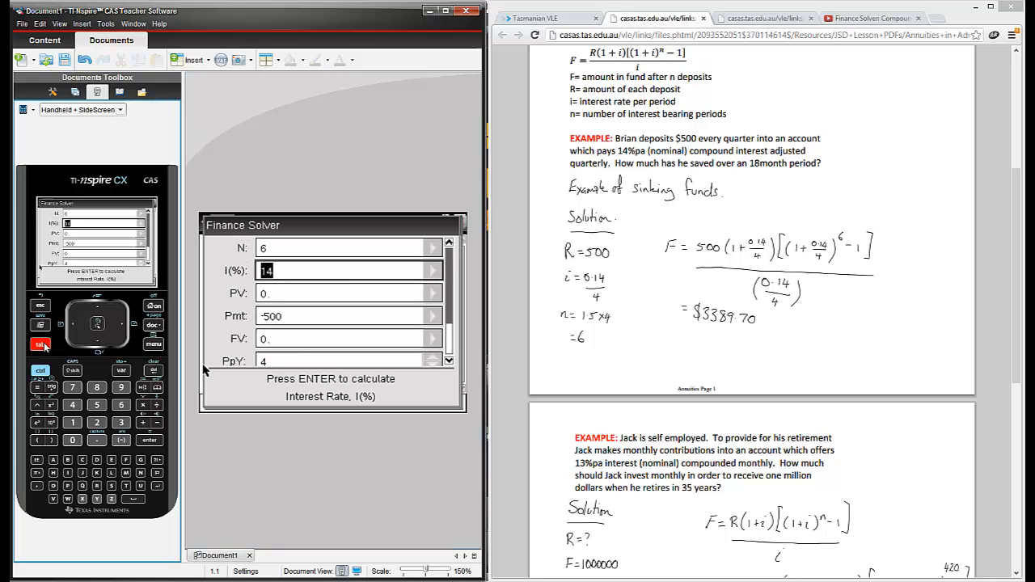
Step: Compute the future value, giving FV 3389.7037538082 with payments at END
{"action": "key", "text": "tab"}
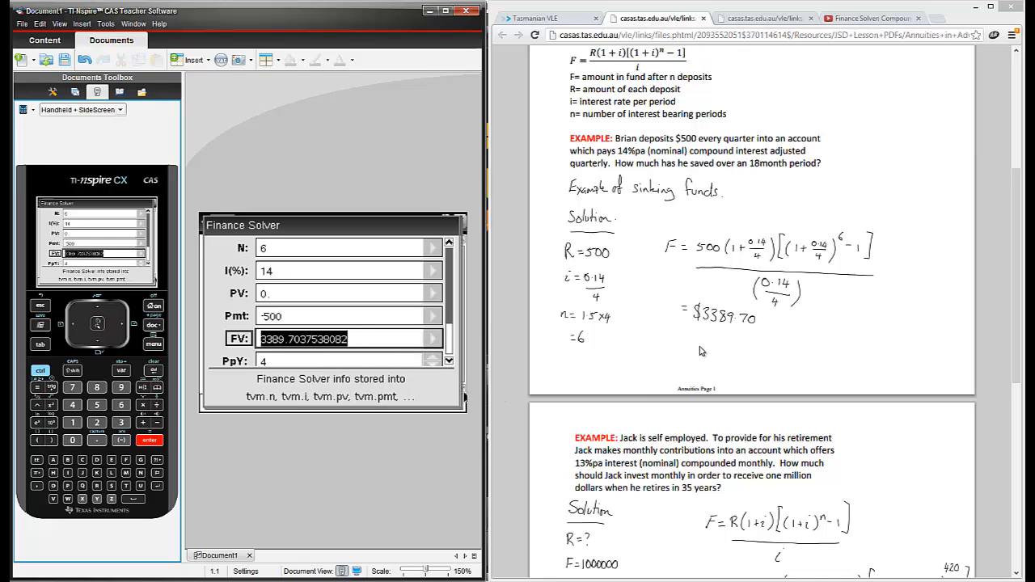
Step: Scroll the annuities PDF to Jack's retirement example with solution R = $117.33
{"action": "scroll", "scroll_direction": "down", "scroll_amount": 3}
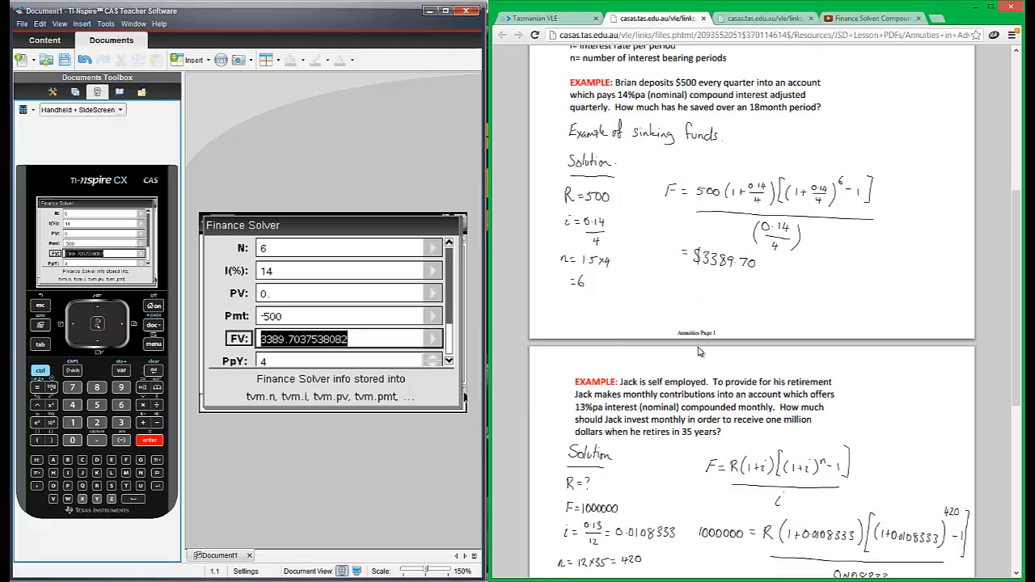
{"action": "scroll", "scroll_direction": "down", "scroll_amount": 3}
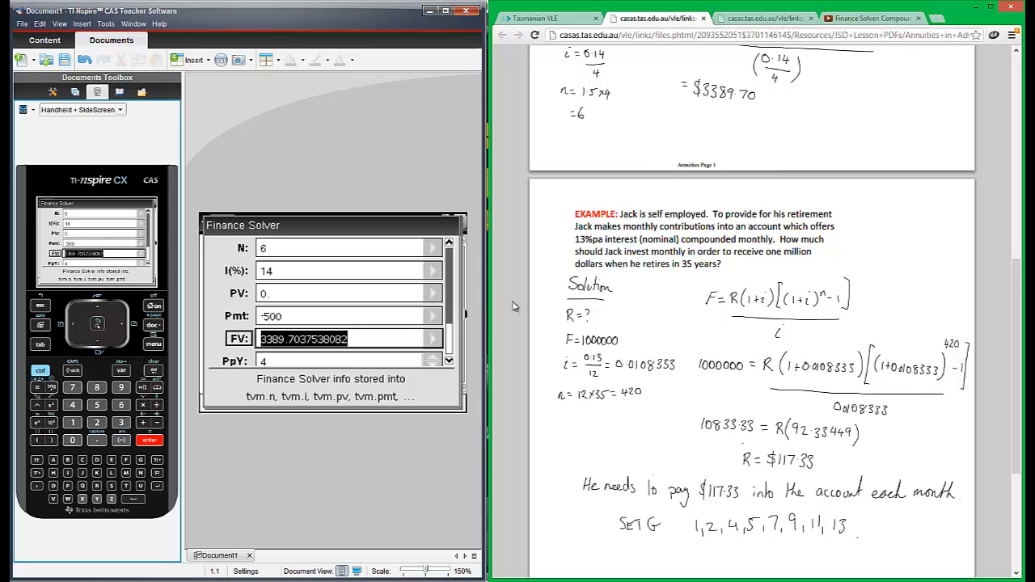
{"action": "mouse_move", "coordinate": [517, 307]}
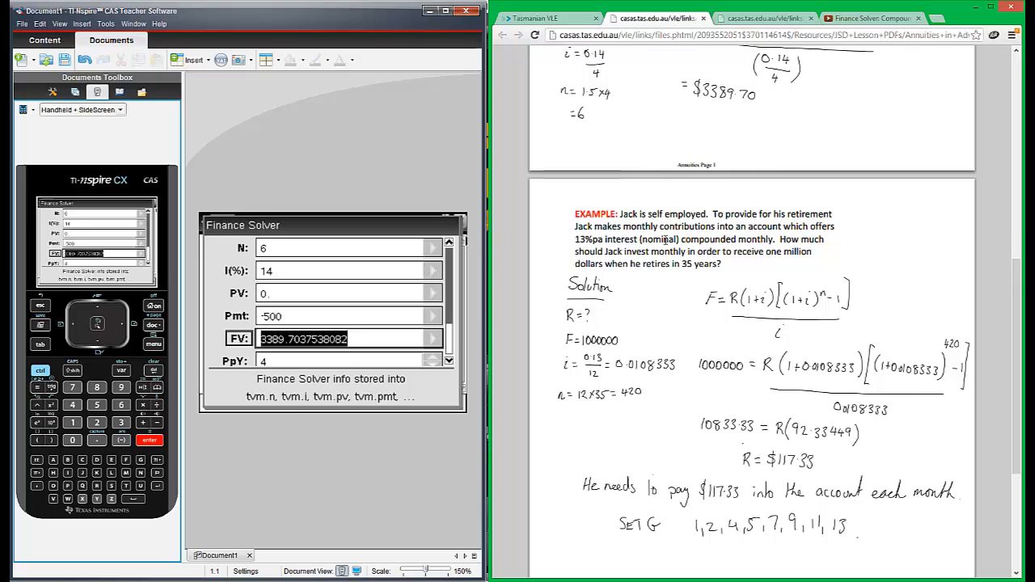
{"action": "mouse_move", "coordinate": [680, 297]}
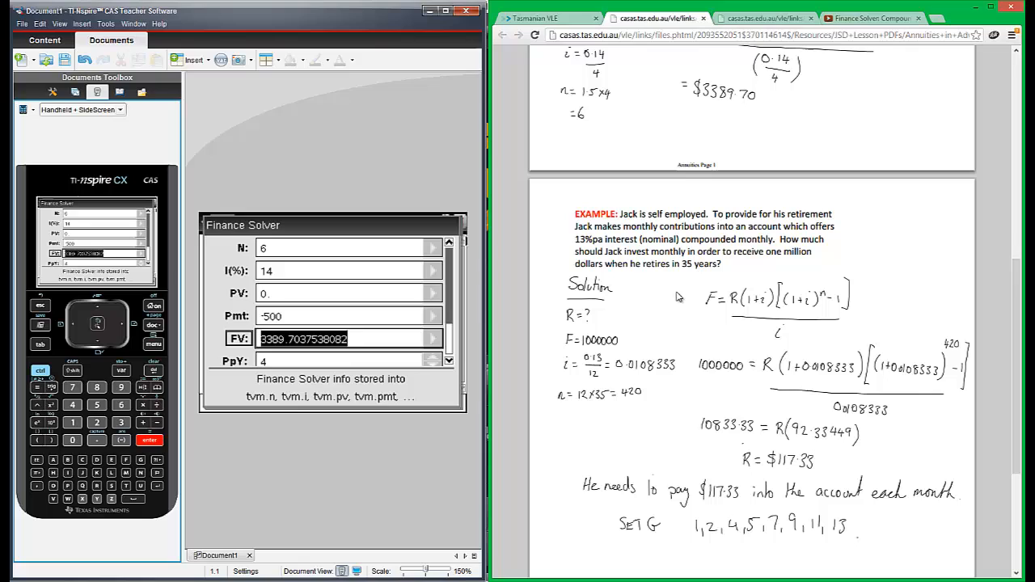
{"action": "mouse_move", "coordinate": [549, 308]}
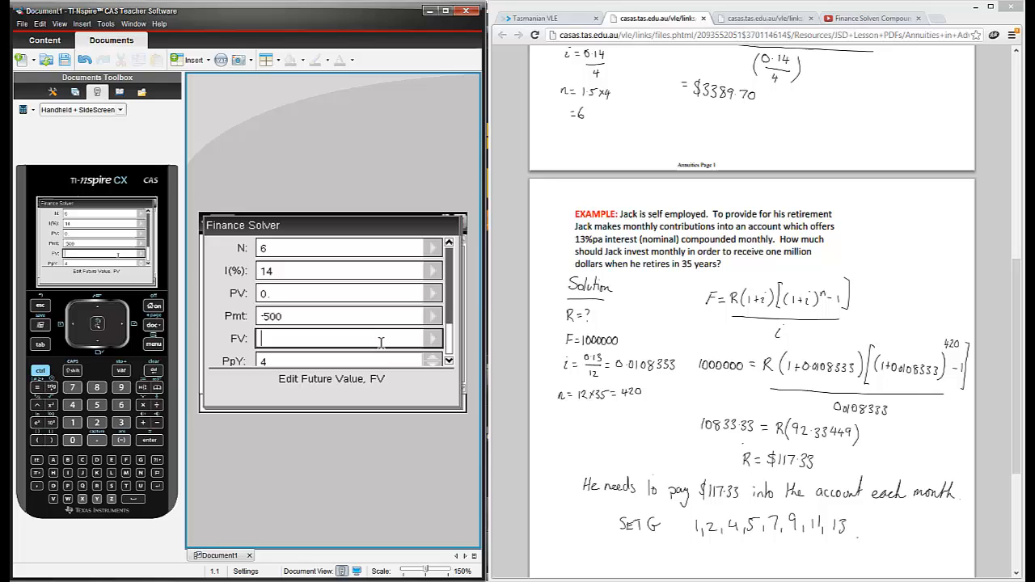
Step: Enter FV 1000000 and set PpY and CpY to 12 for Jack's example
{"action": "type", "text": "1000"}
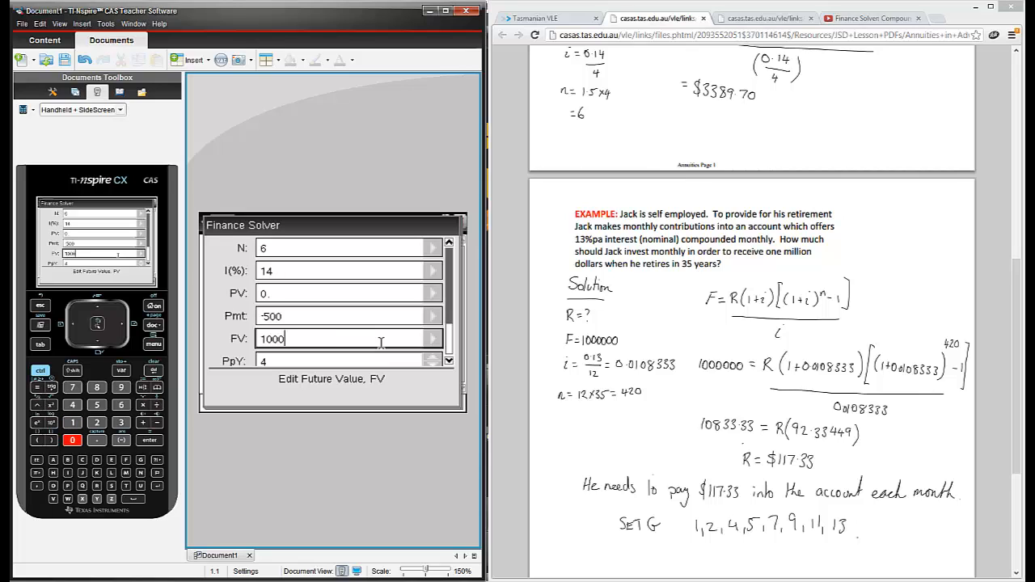
{"action": "type", "text": "000"}
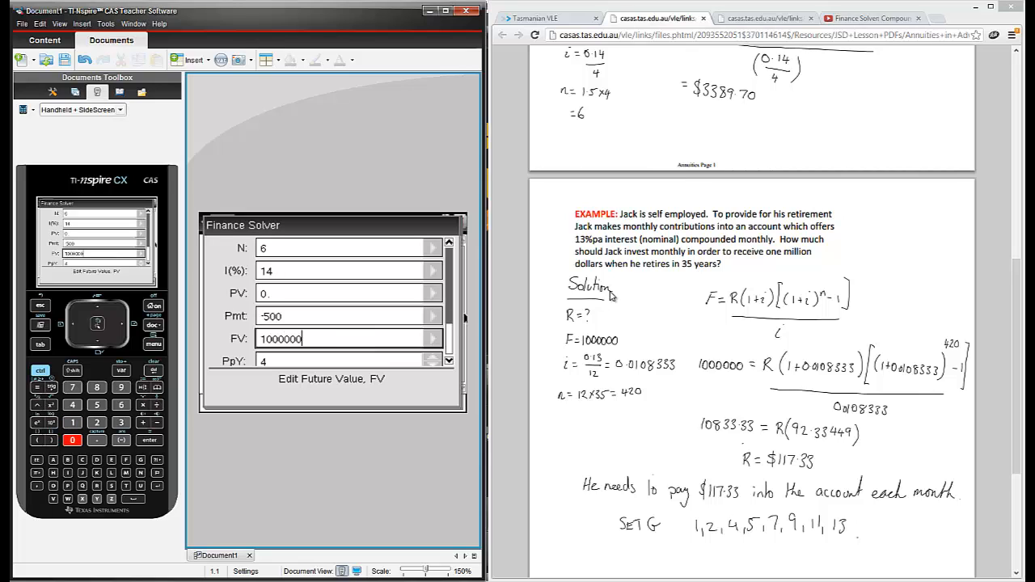
{"action": "mouse_move", "coordinate": [524, 340]}
{"action": "type", "text": "12"}
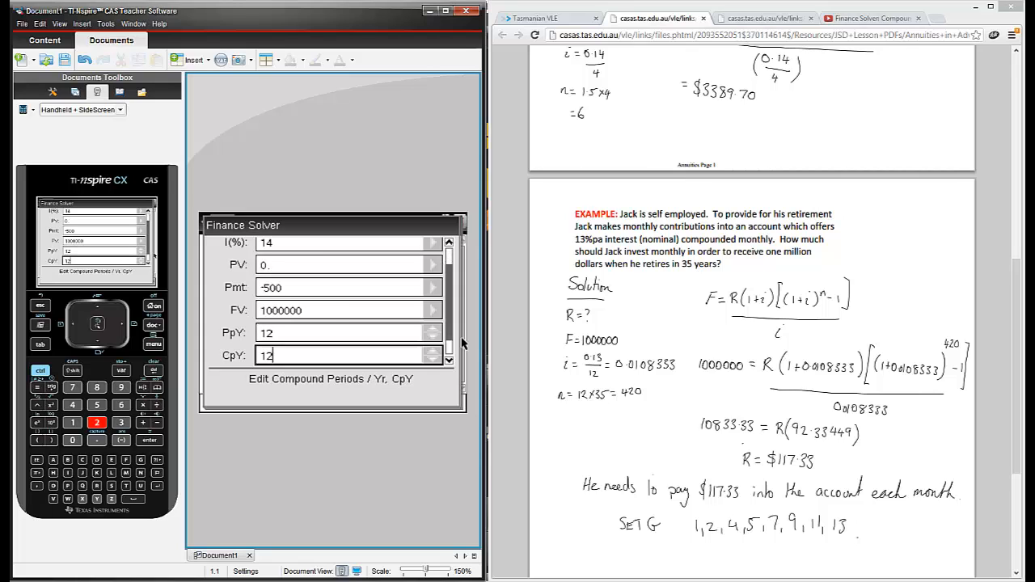
{"action": "scroll", "scroll_direction": "down", "scroll_amount": 3}
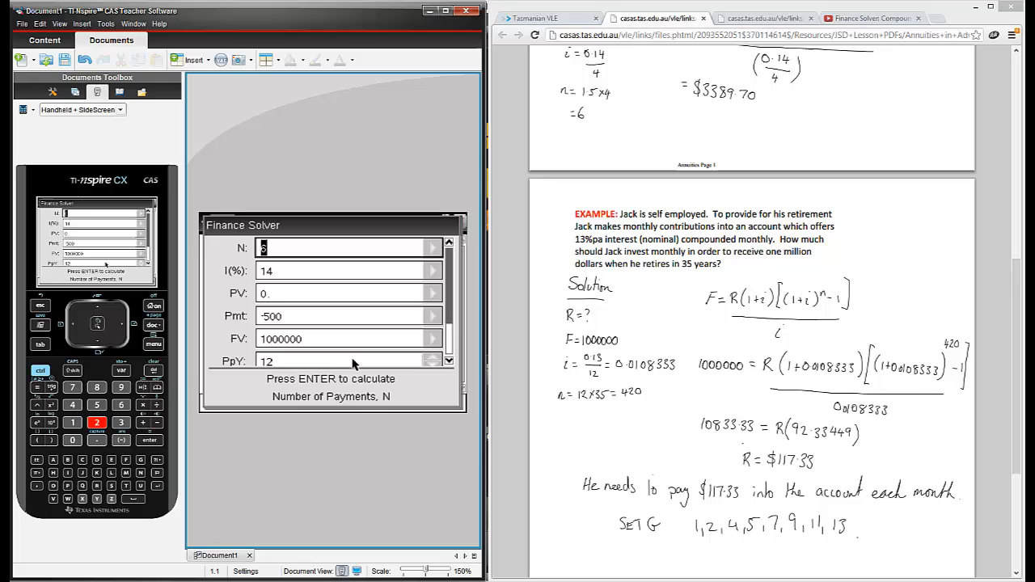
{"action": "mouse_move", "coordinate": [356, 368]}
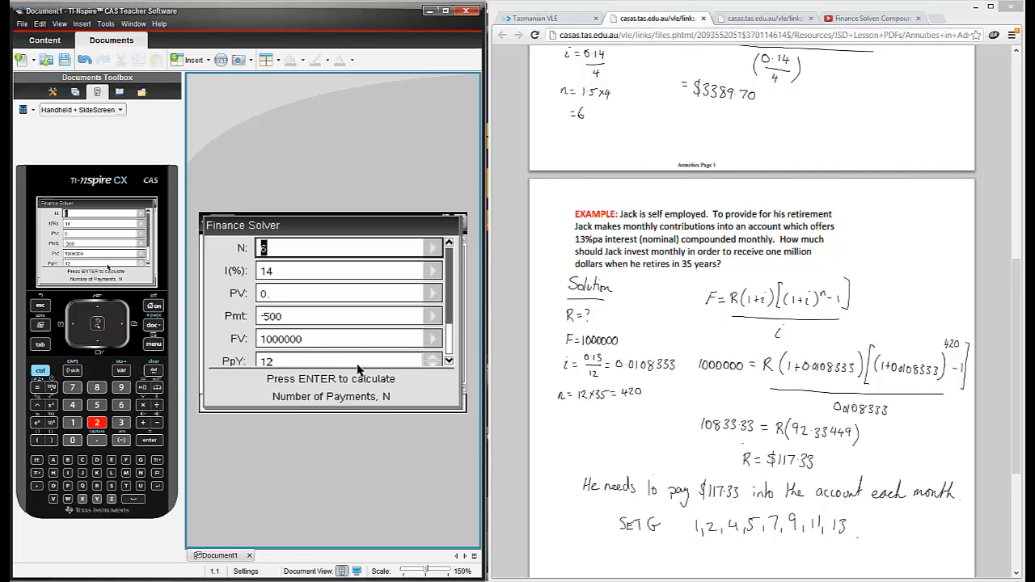
{"action": "mouse_move", "coordinate": [359, 370]}
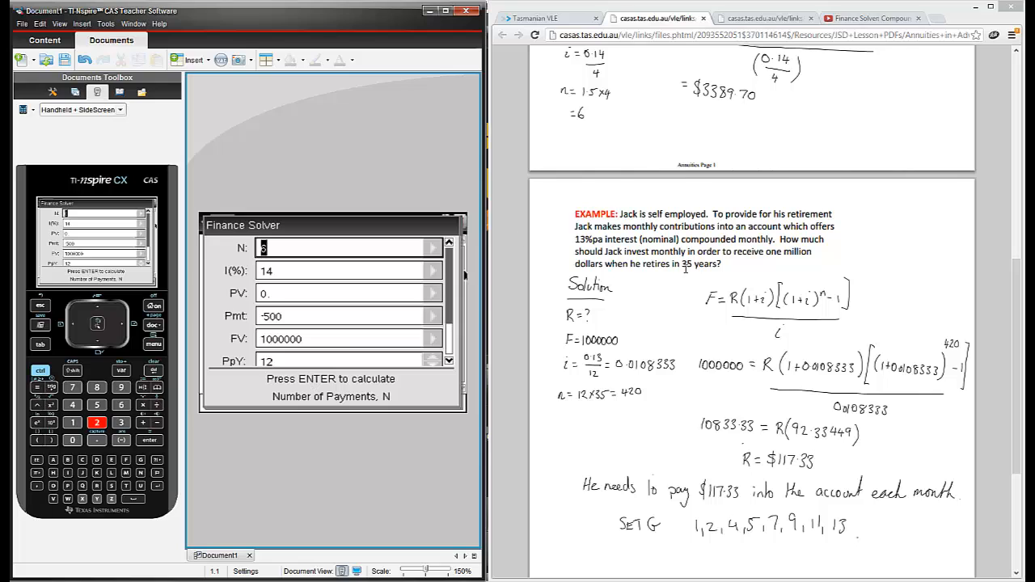
{"action": "mouse_move", "coordinate": [688, 291]}
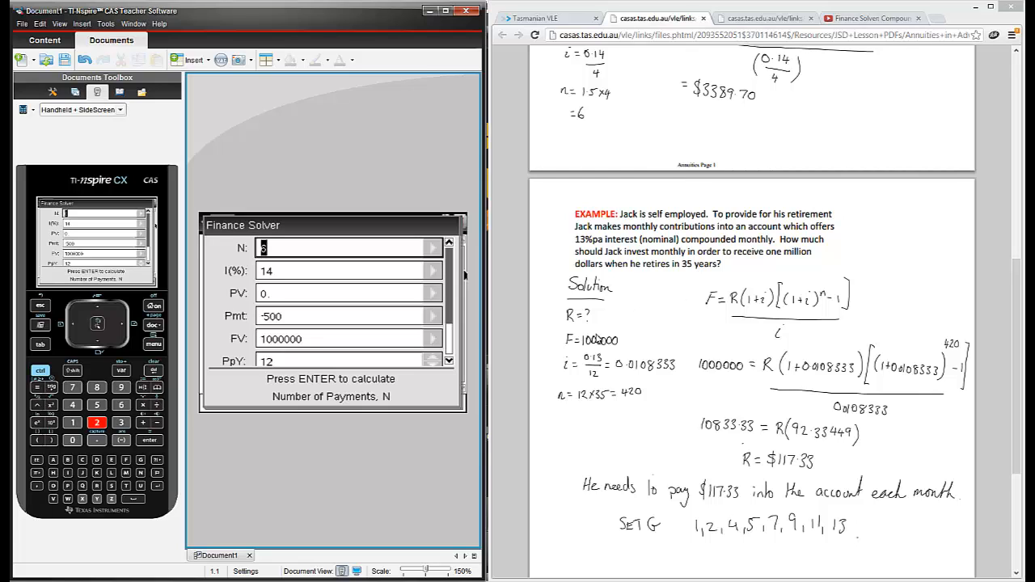
Step: Enter N 420 and I(%) 13, then compute Pmt as -117.32704615587
{"action": "type", "text": "420"}
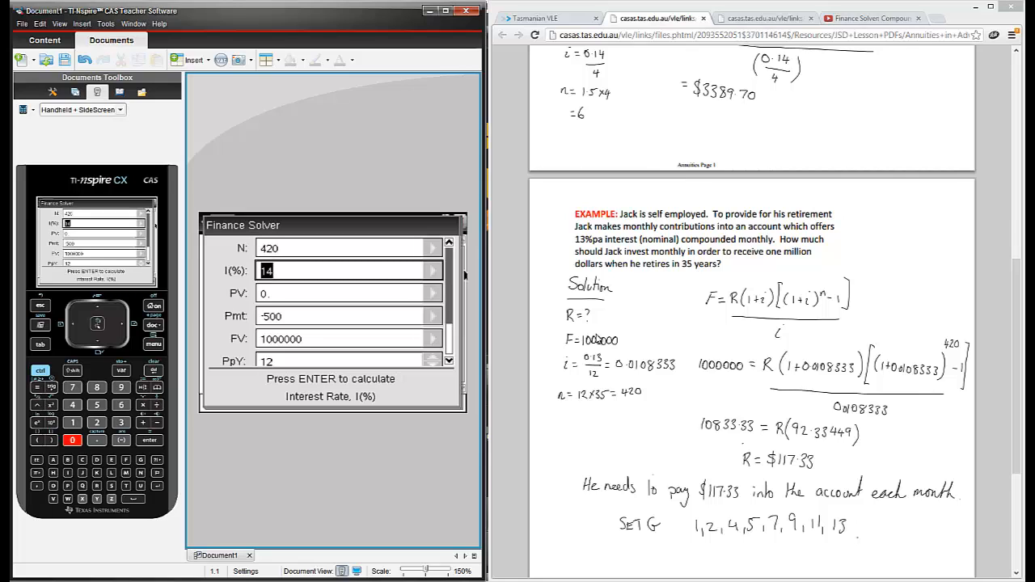
{"action": "type", "text": "3"}
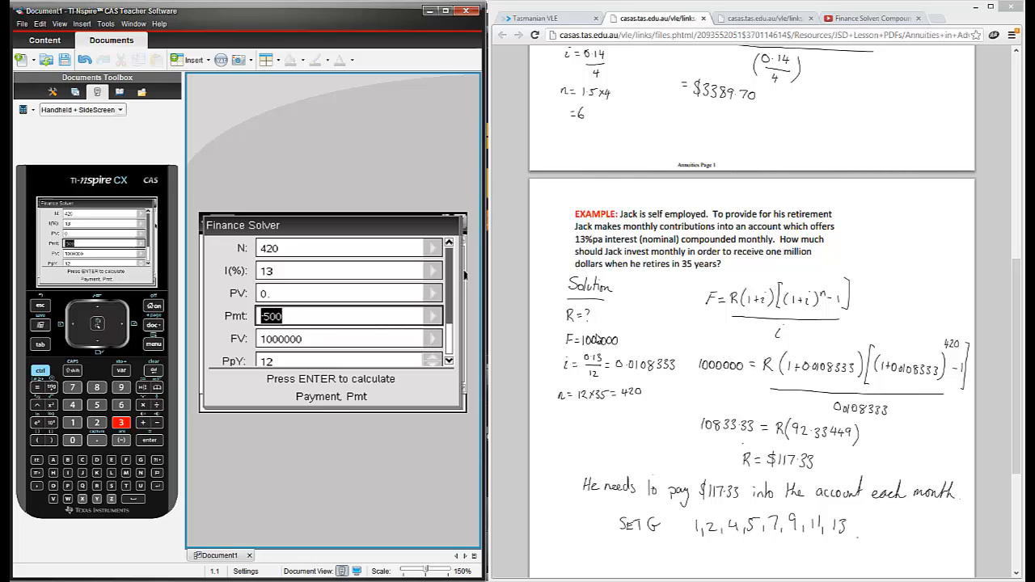
{"action": "key", "text": "enter"}
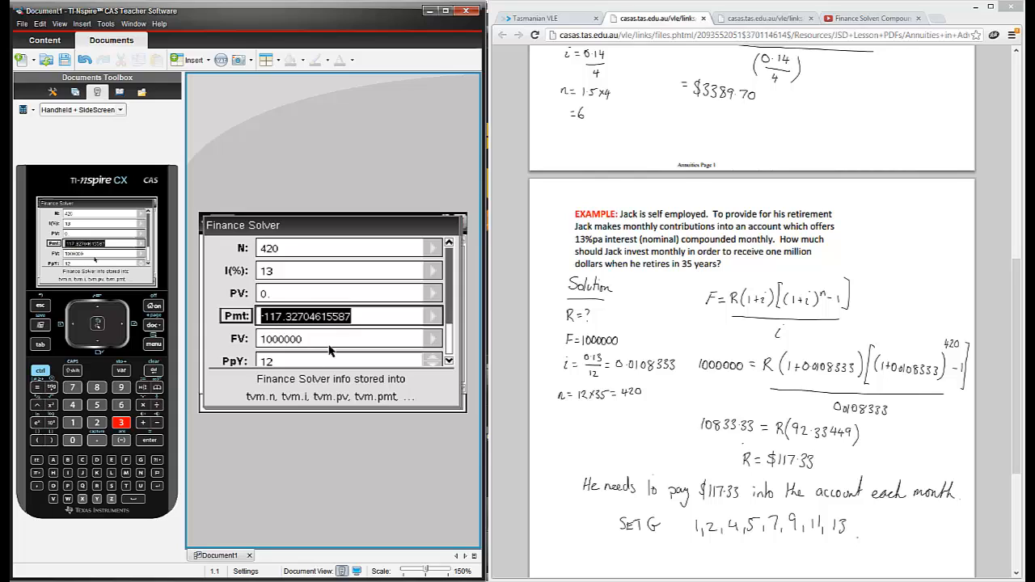
{"action": "mouse_move", "coordinate": [366, 339]}
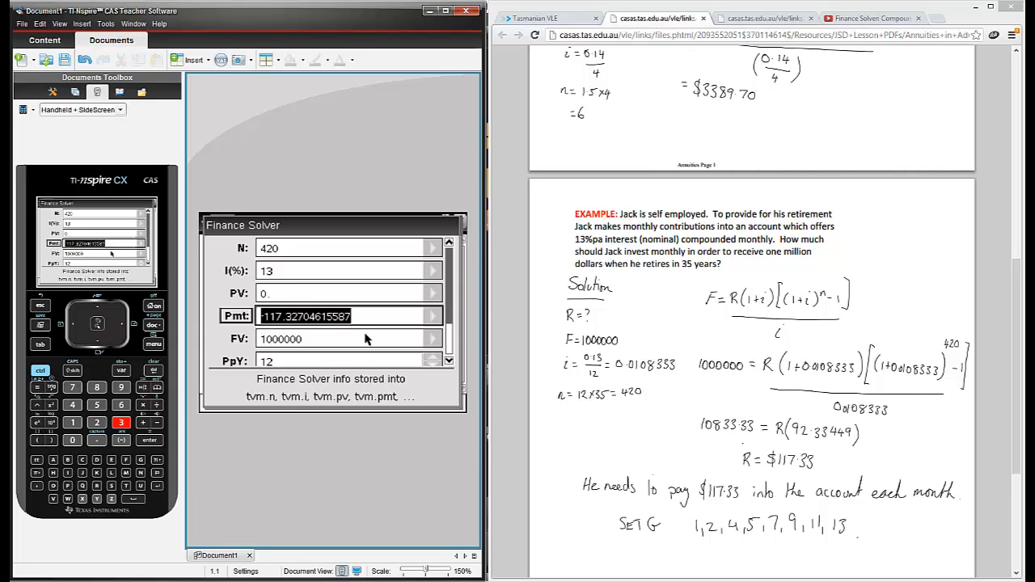